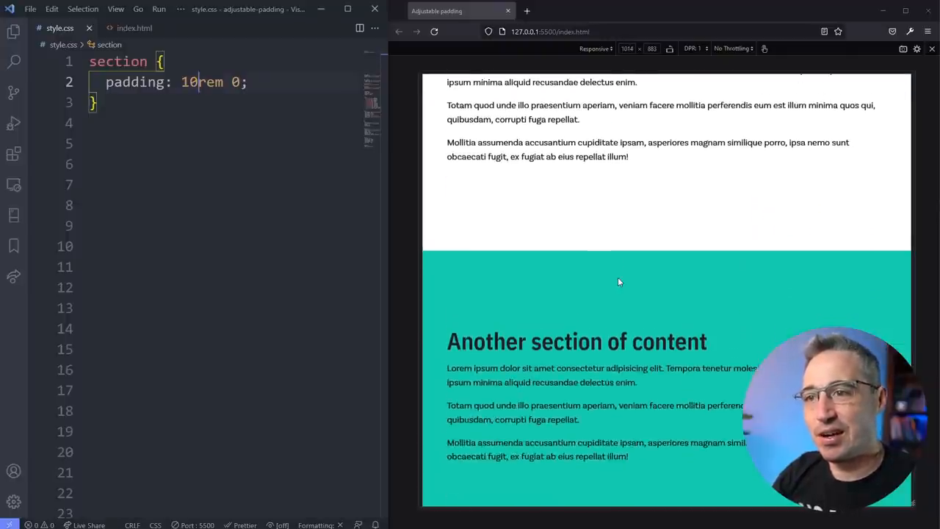
Step: Resize the preview to a narrow phone width, then a wide but short viewport, to check the section padding
scroll("down", 3)
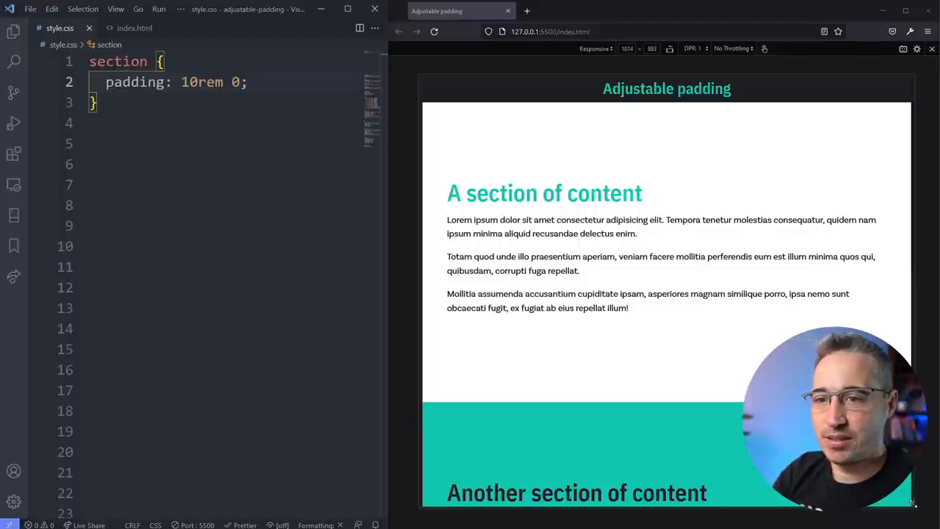
left_click_drag(914, 503, 761, 503)
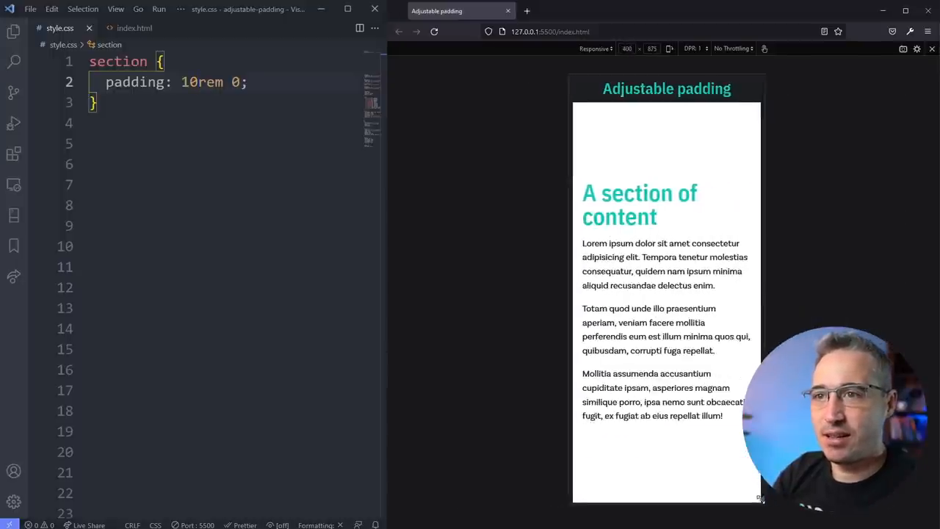
left_click_drag(761, 498, 761, 499)
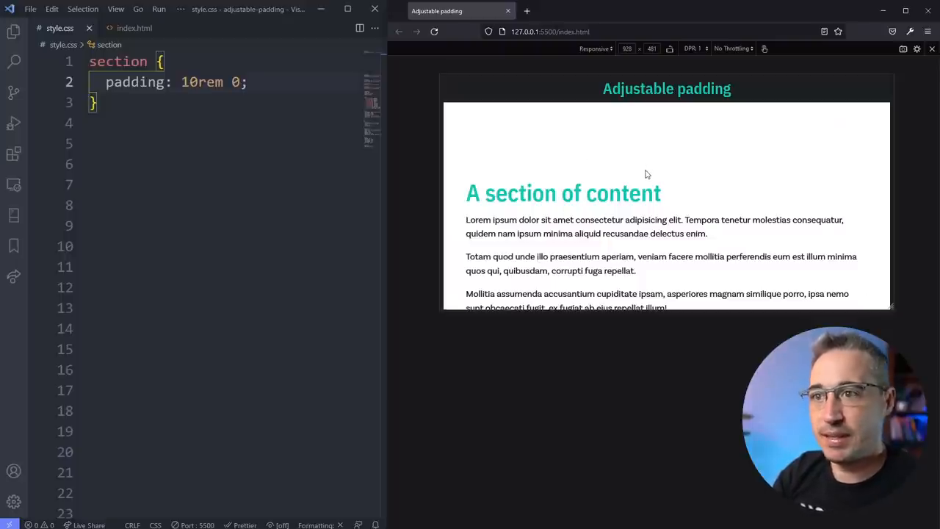
scroll("down", 3)
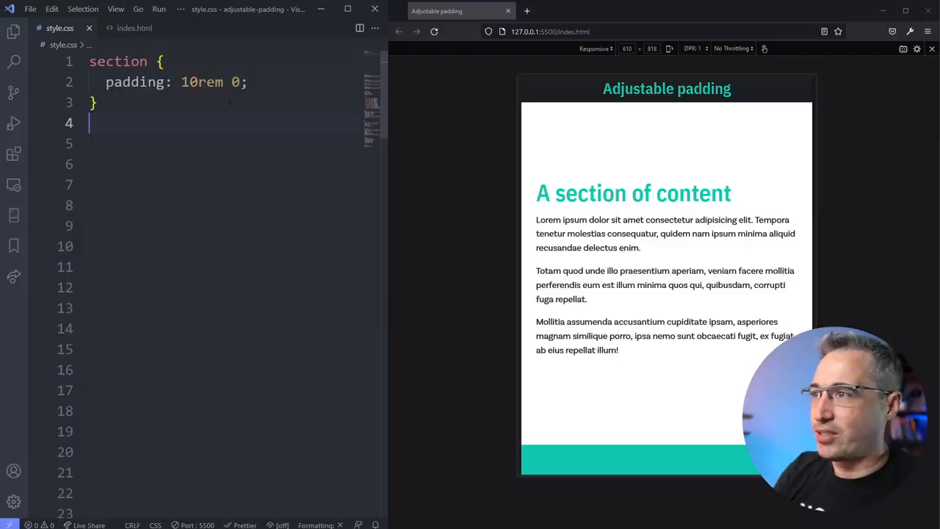
mouse_move(137, 82)
type("-block")
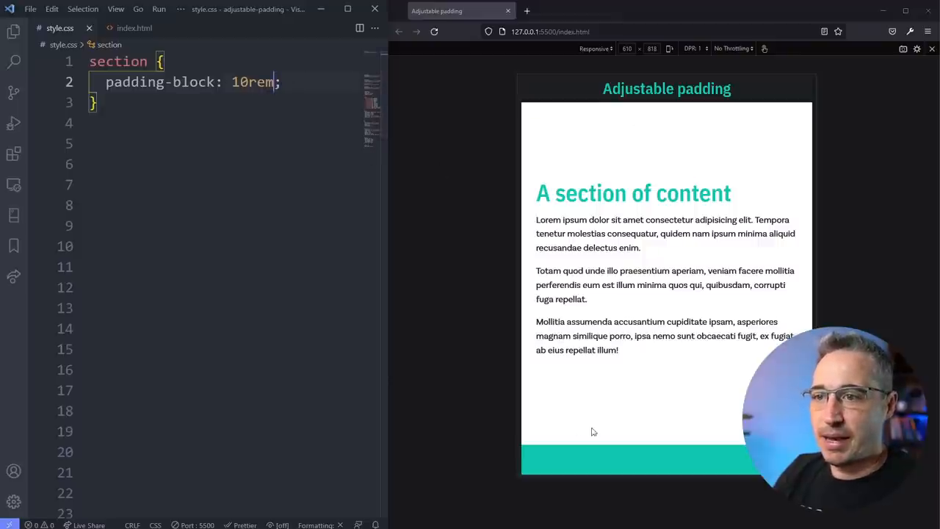
mouse_move(162, 82)
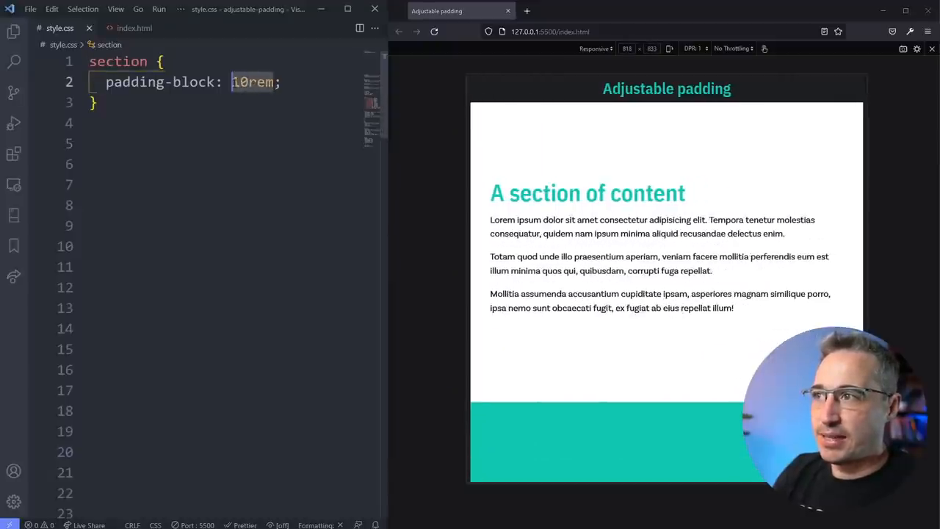
Step: Write the padding-block value as min(10vh, 10rem) in the section rule
type("min")
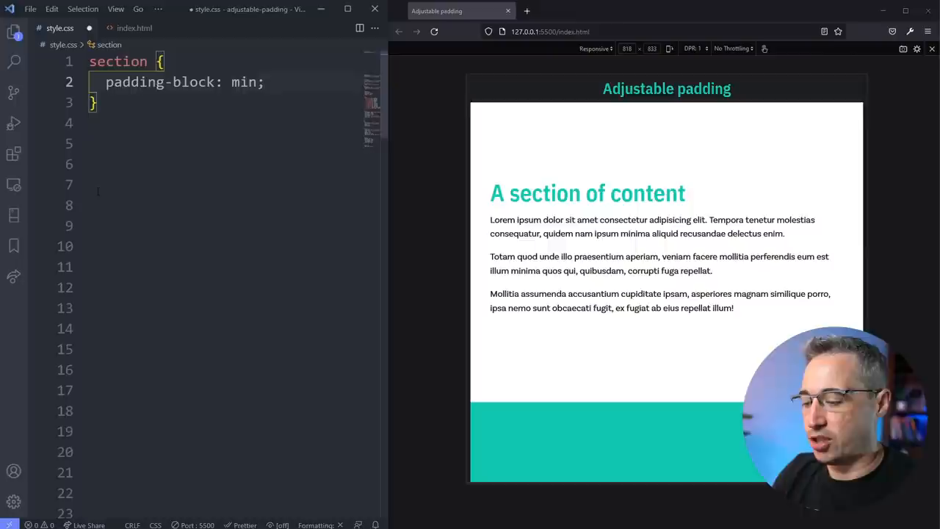
type("()")
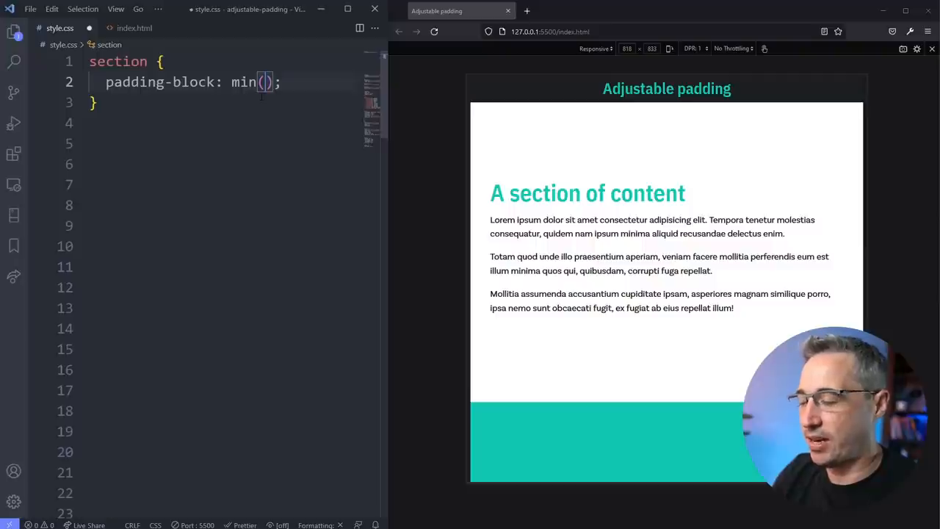
type("10vh")
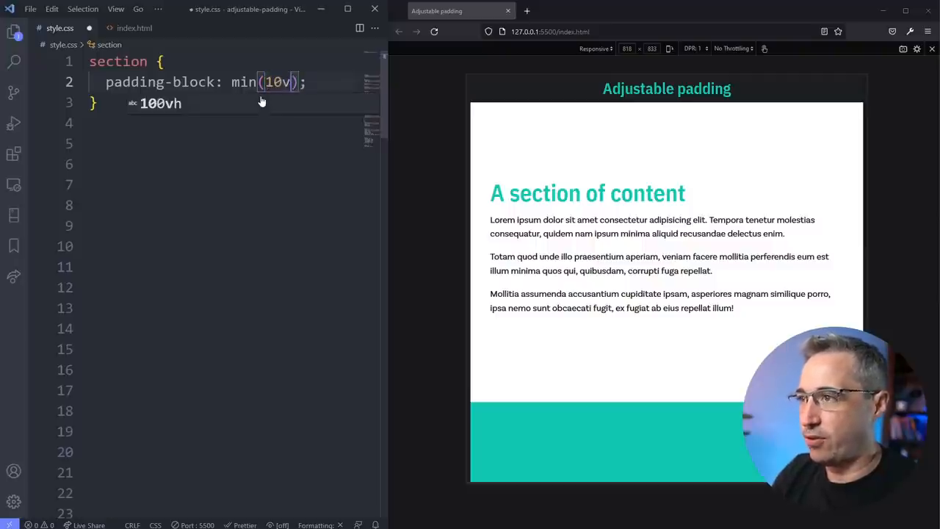
type(", 10rem")
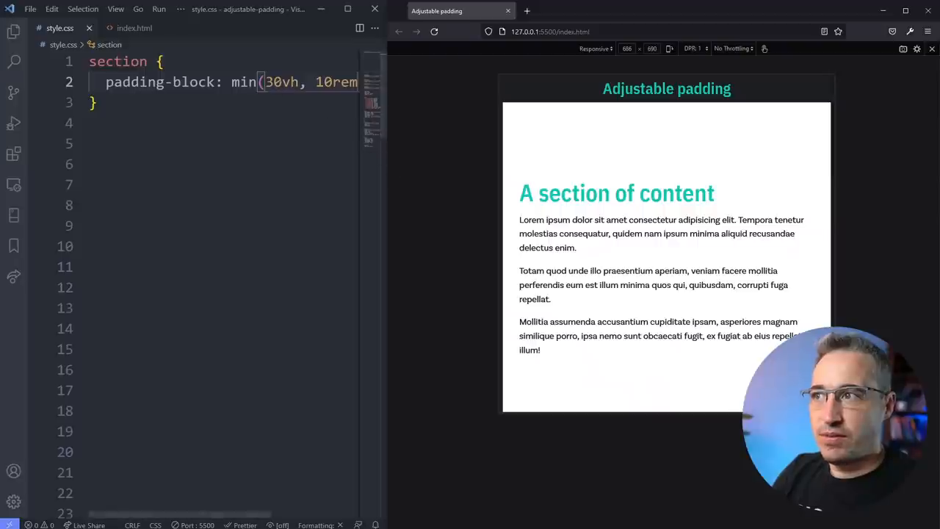
mouse_move(685, 233)
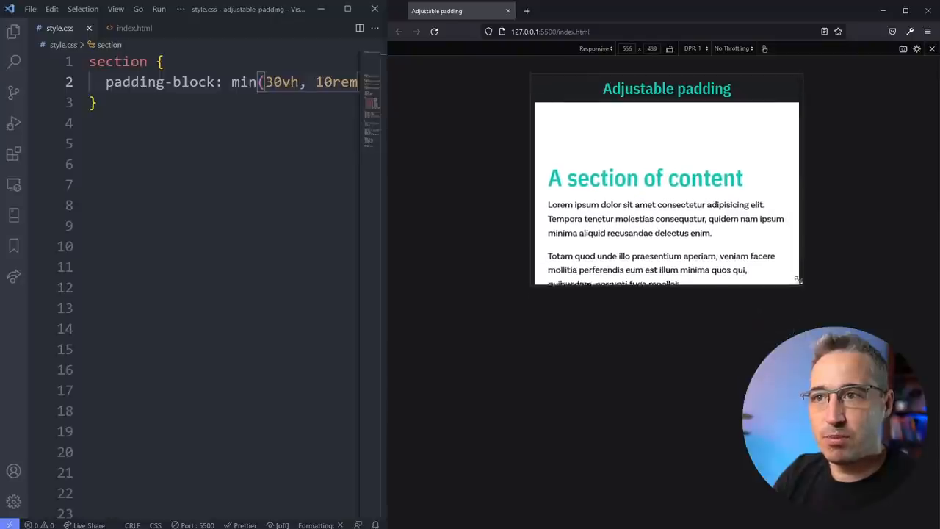
Step: Shrink the preview viewport height to confirm the 20vh padding shrinks on short screens
left_click_drag(799, 282, 793, 199)
type("2")
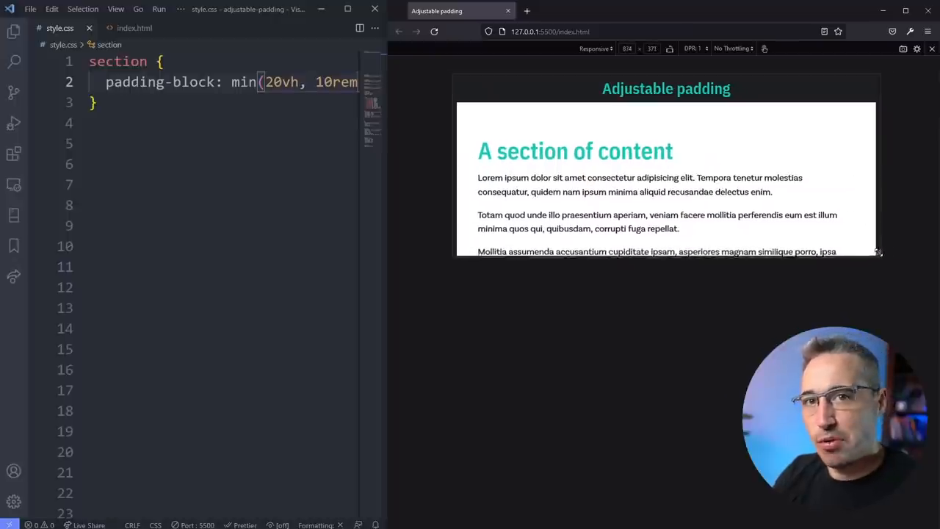
left_click_drag(878, 253, 894, 261)
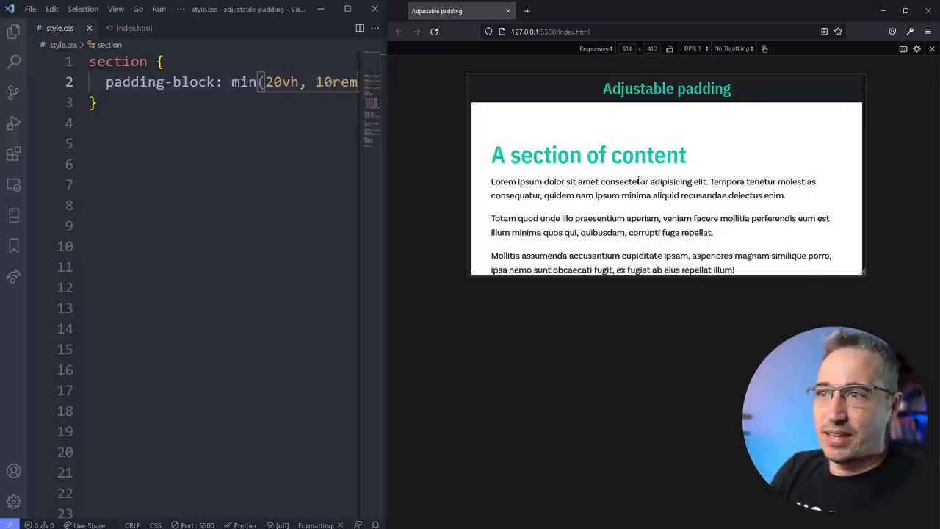
mouse_move(705, 185)
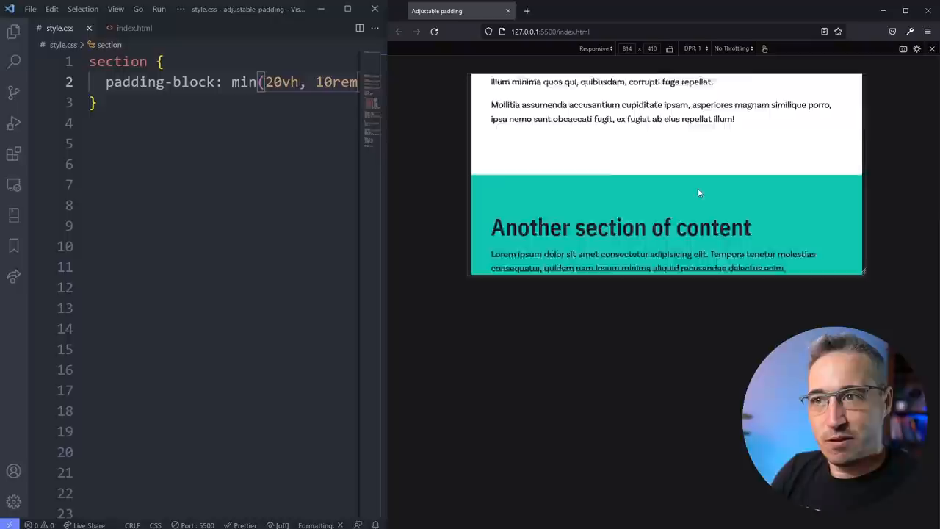
scroll("down", 3)
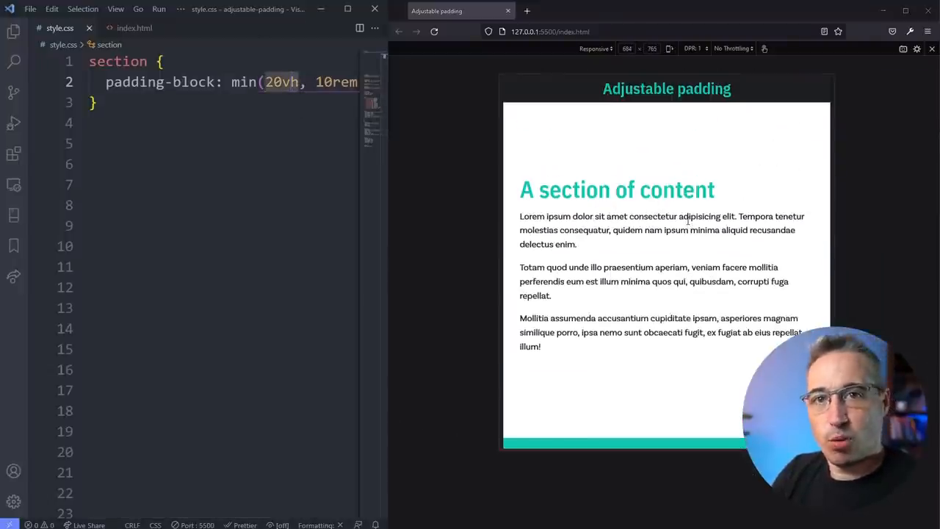
mouse_move(595, 161)
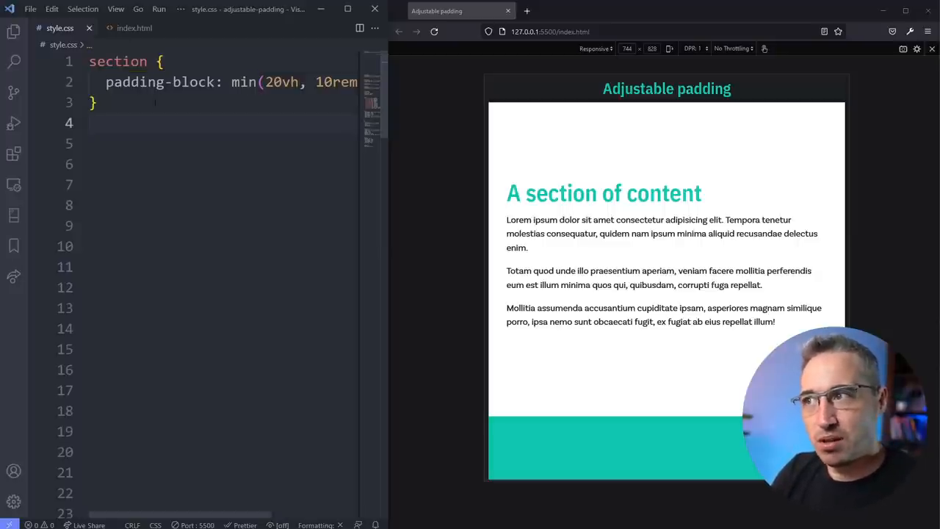
mouse_move(161, 83)
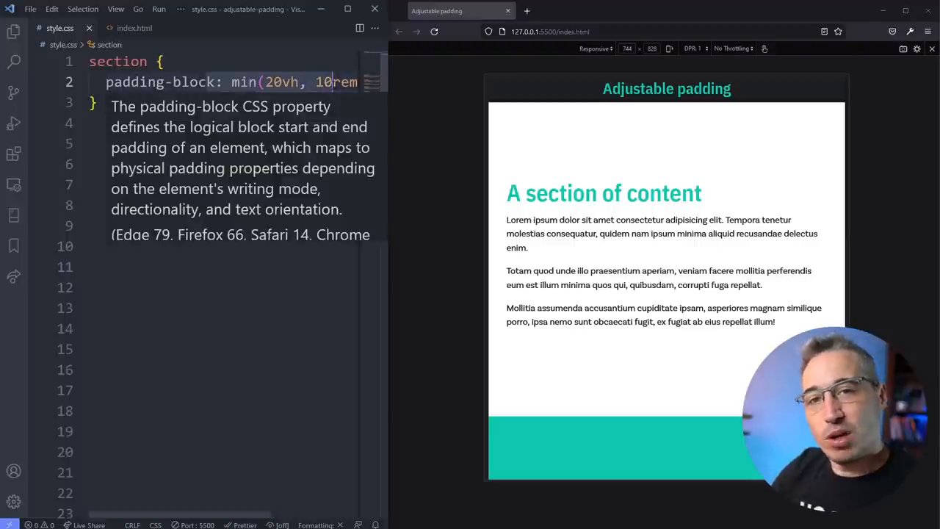